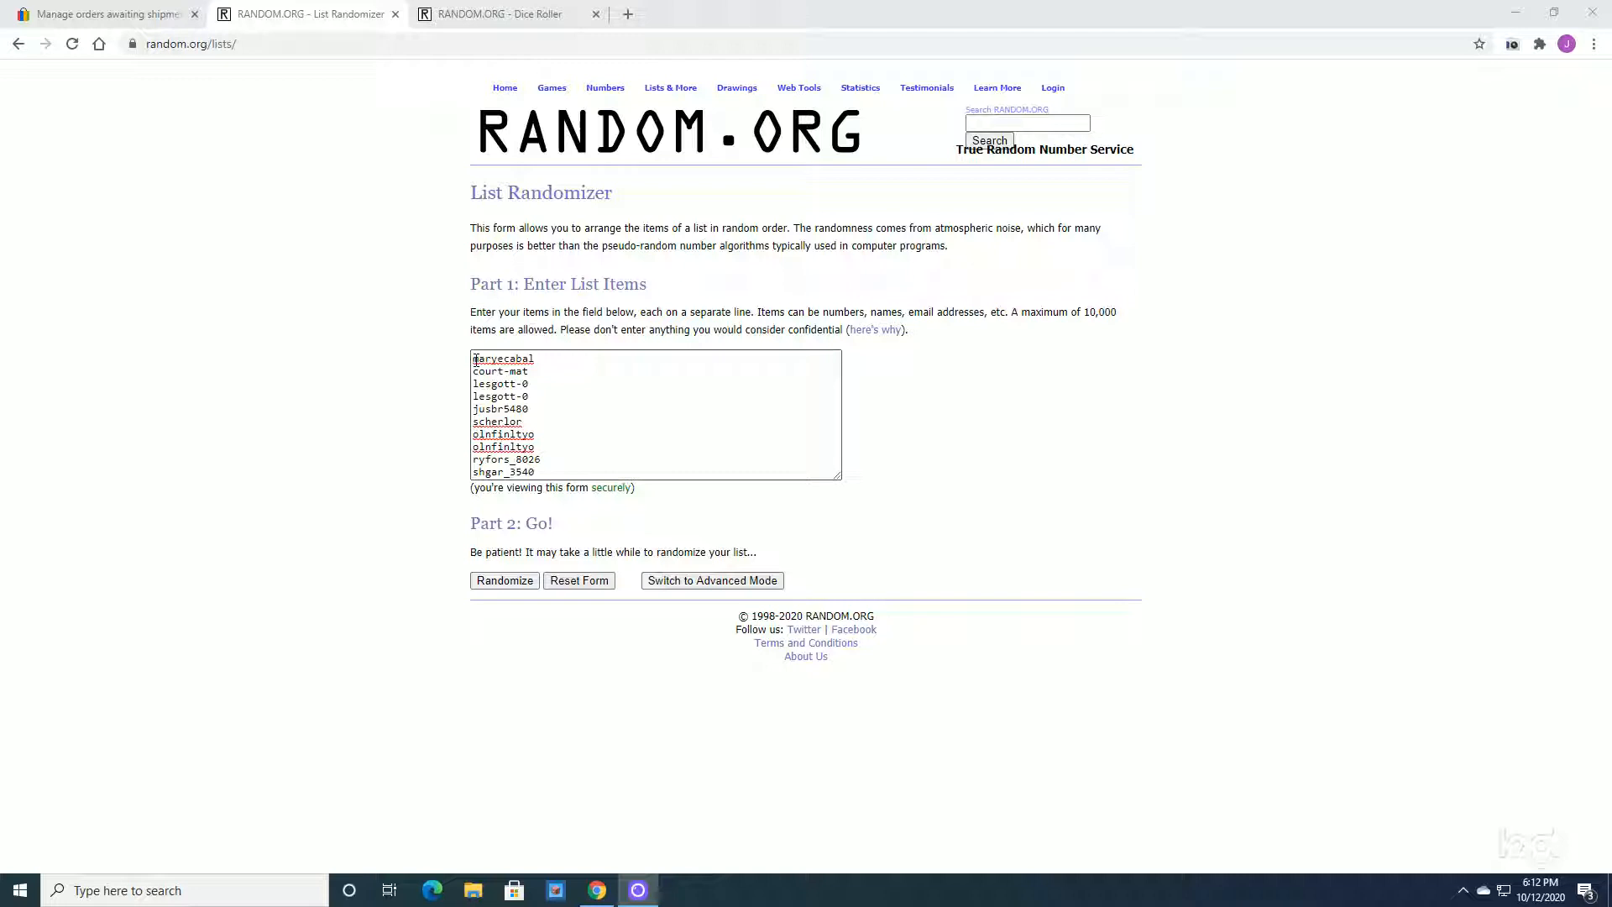
Select the first buyer name, then switch to the Dice Roller page.
double_click(502, 358)
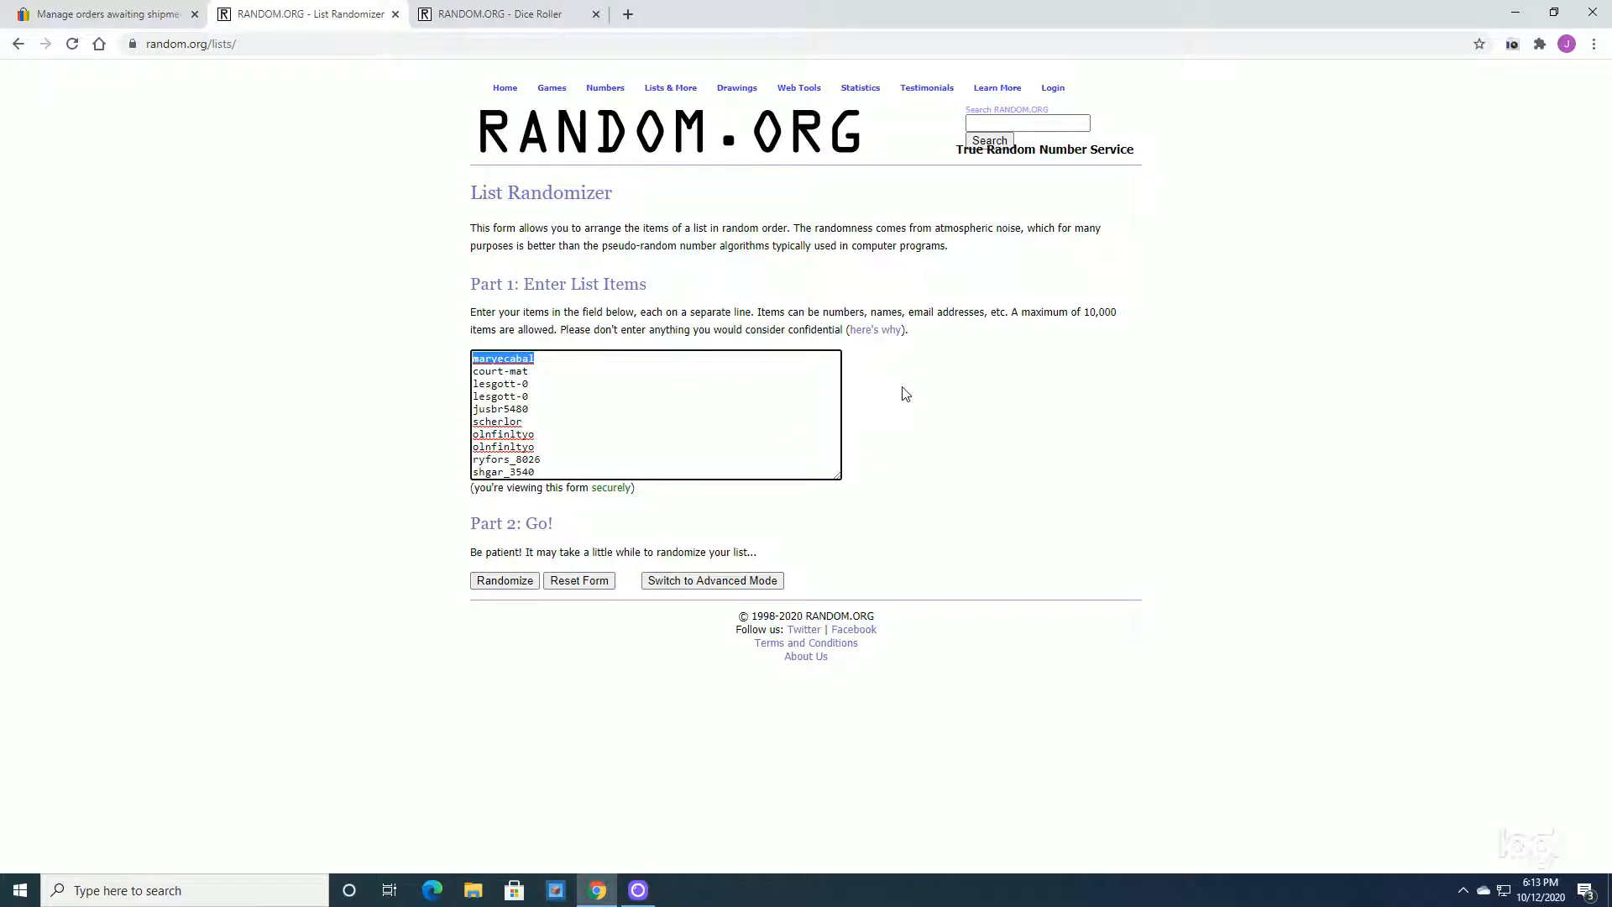
mouse_move(244, 354)
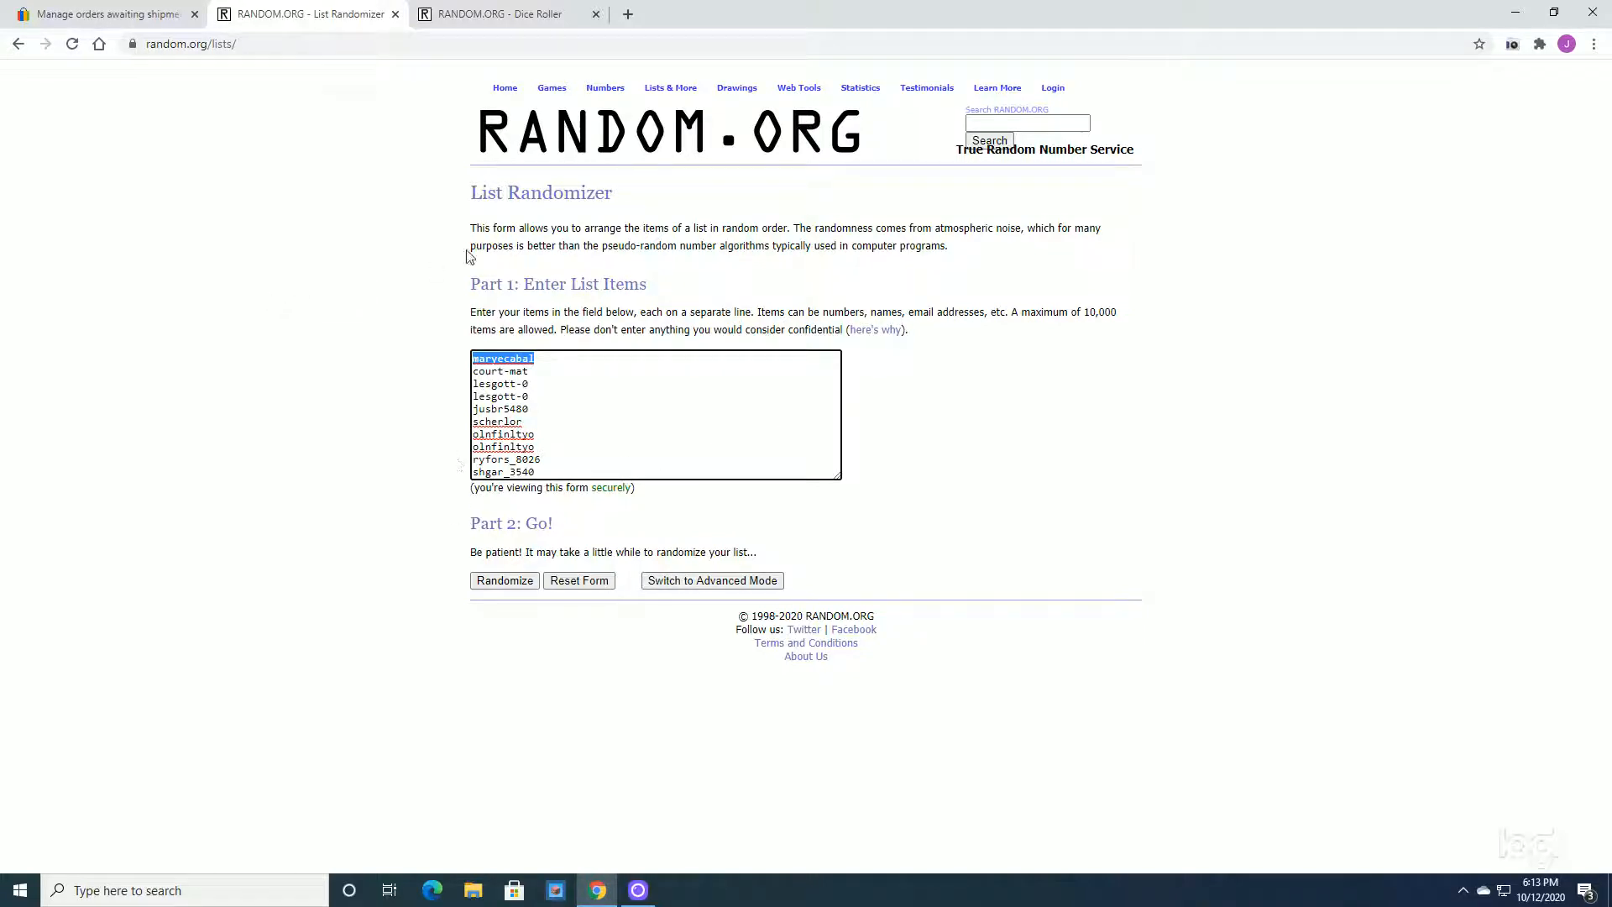
click(504, 14)
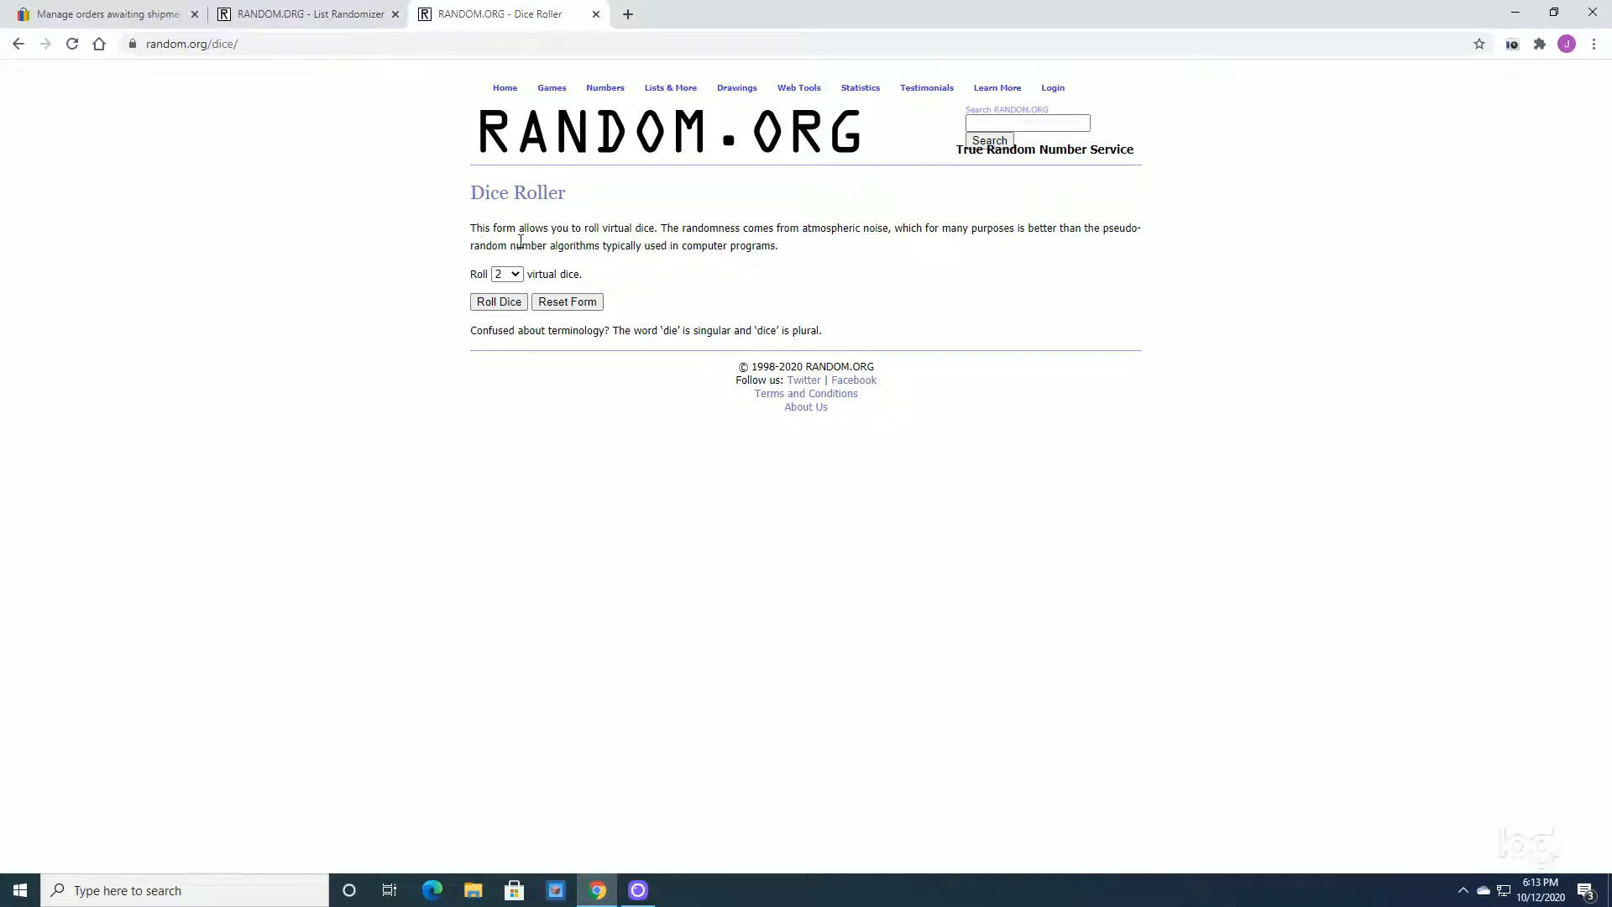
Return to the List Randomizer tab holding the ten unrandomized buyer names.
click(305, 13)
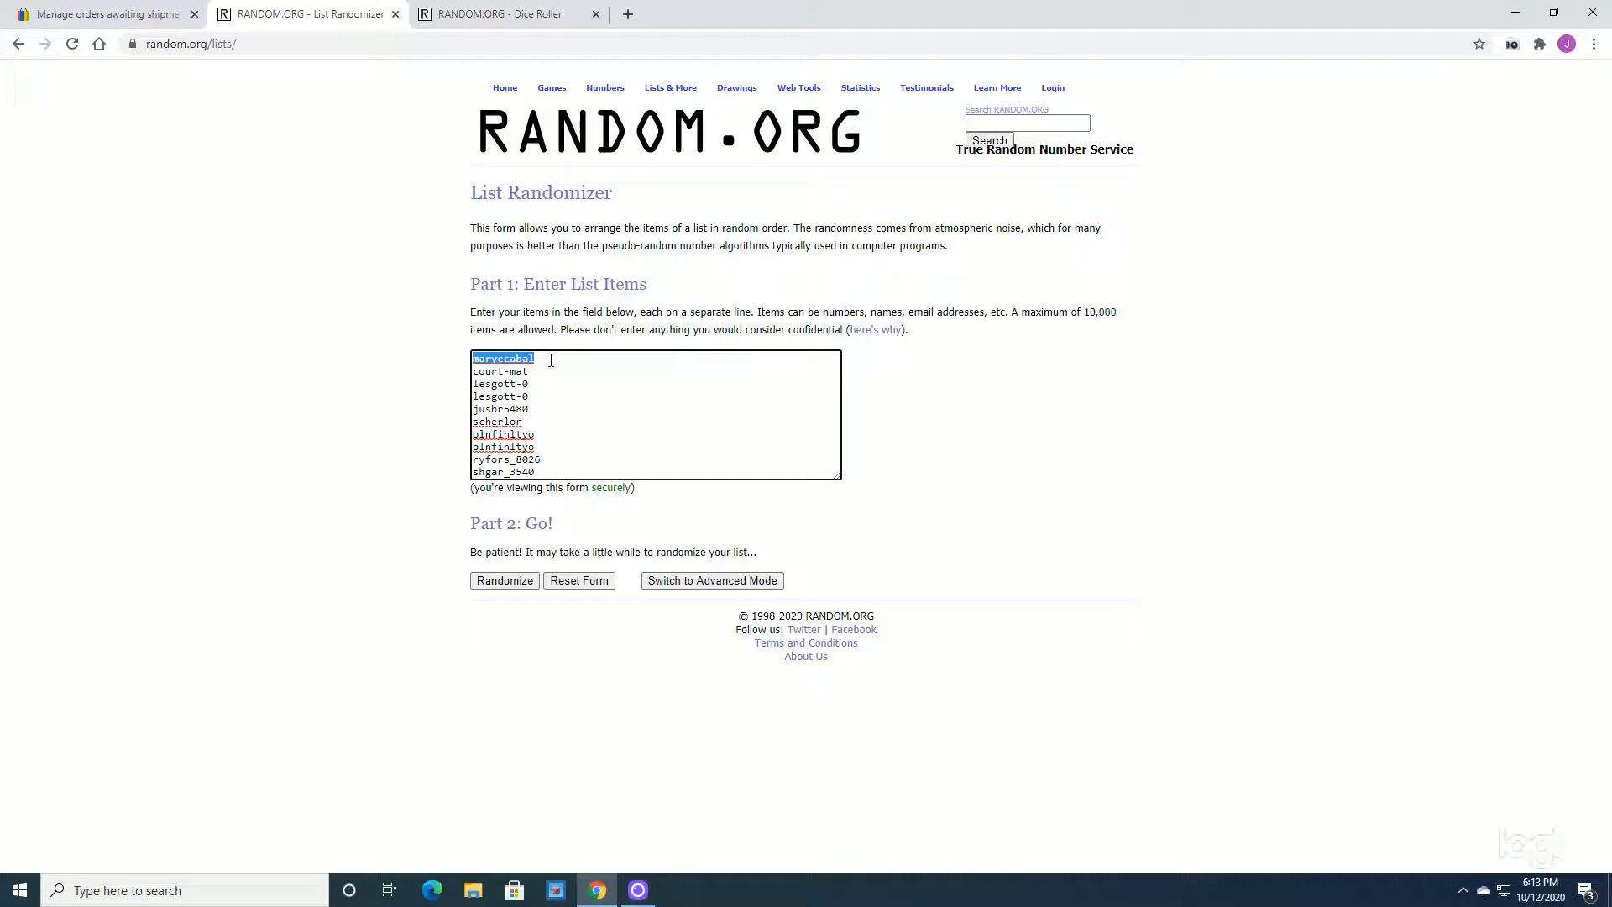
mouse_move(402, 308)
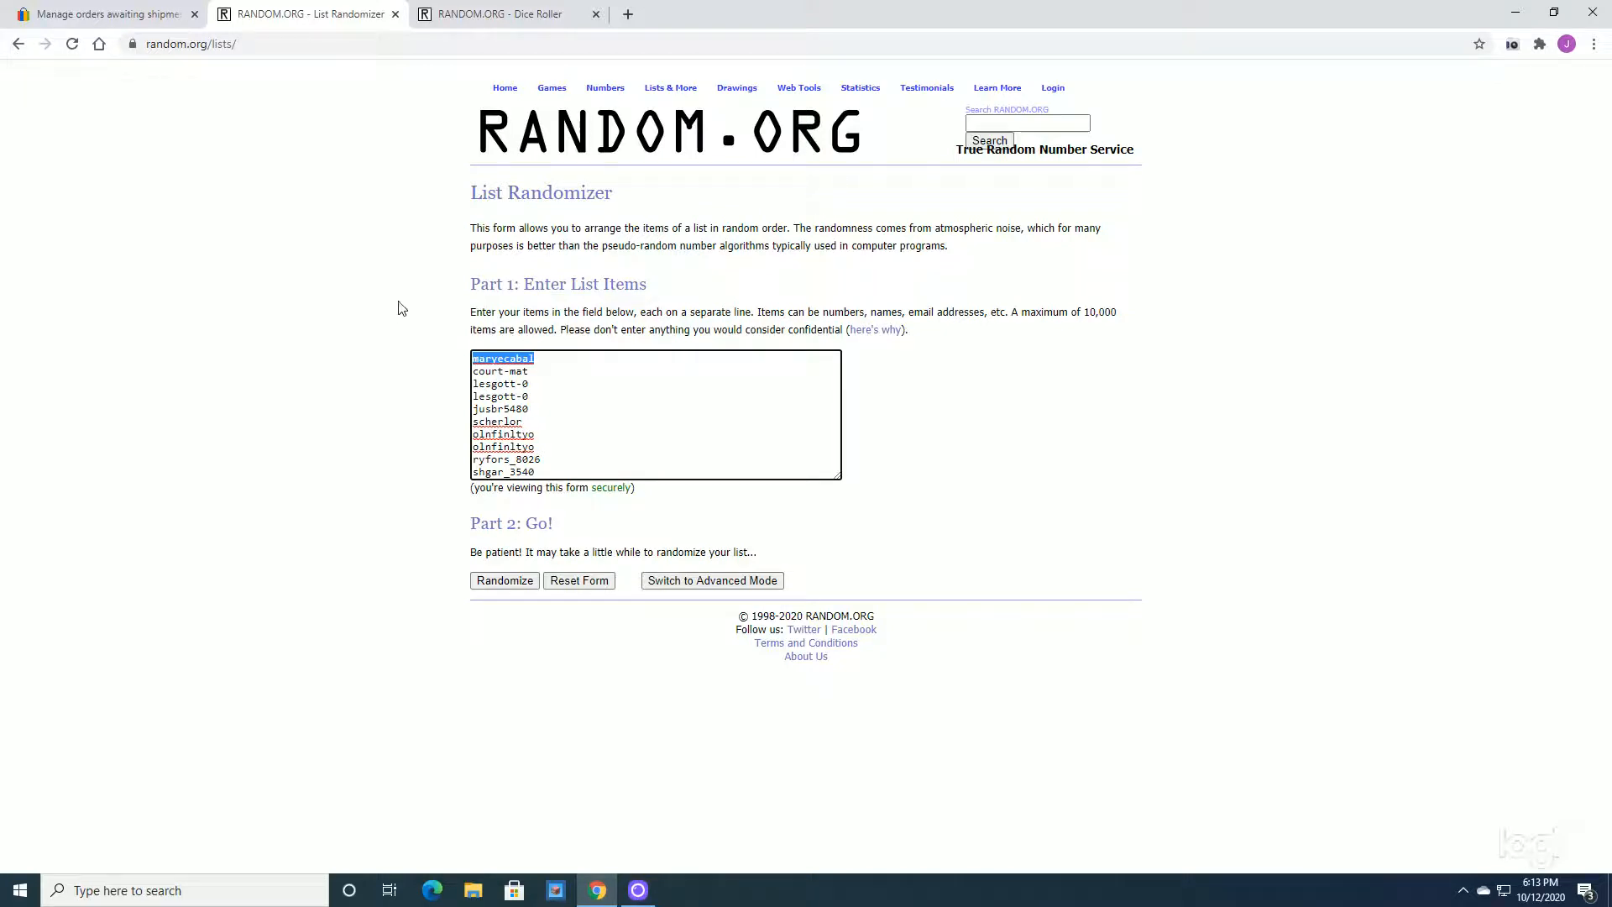
mouse_move(489, 35)
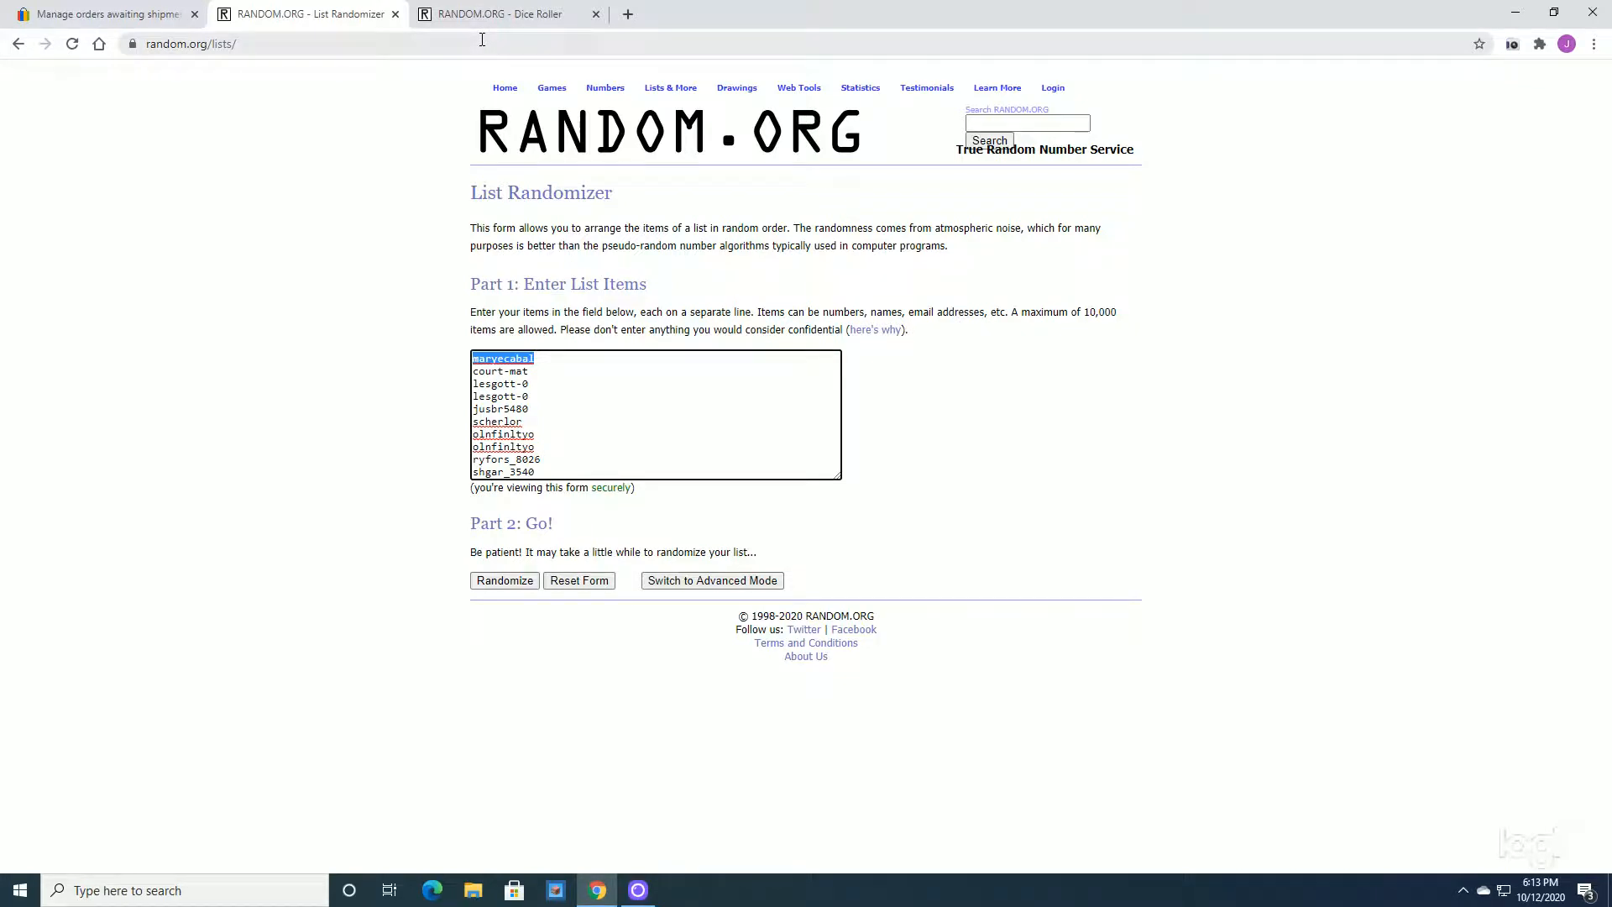
Roll two dice on the Dice Roller (1 and 6), then return to the List Randomizer.
click(512, 14)
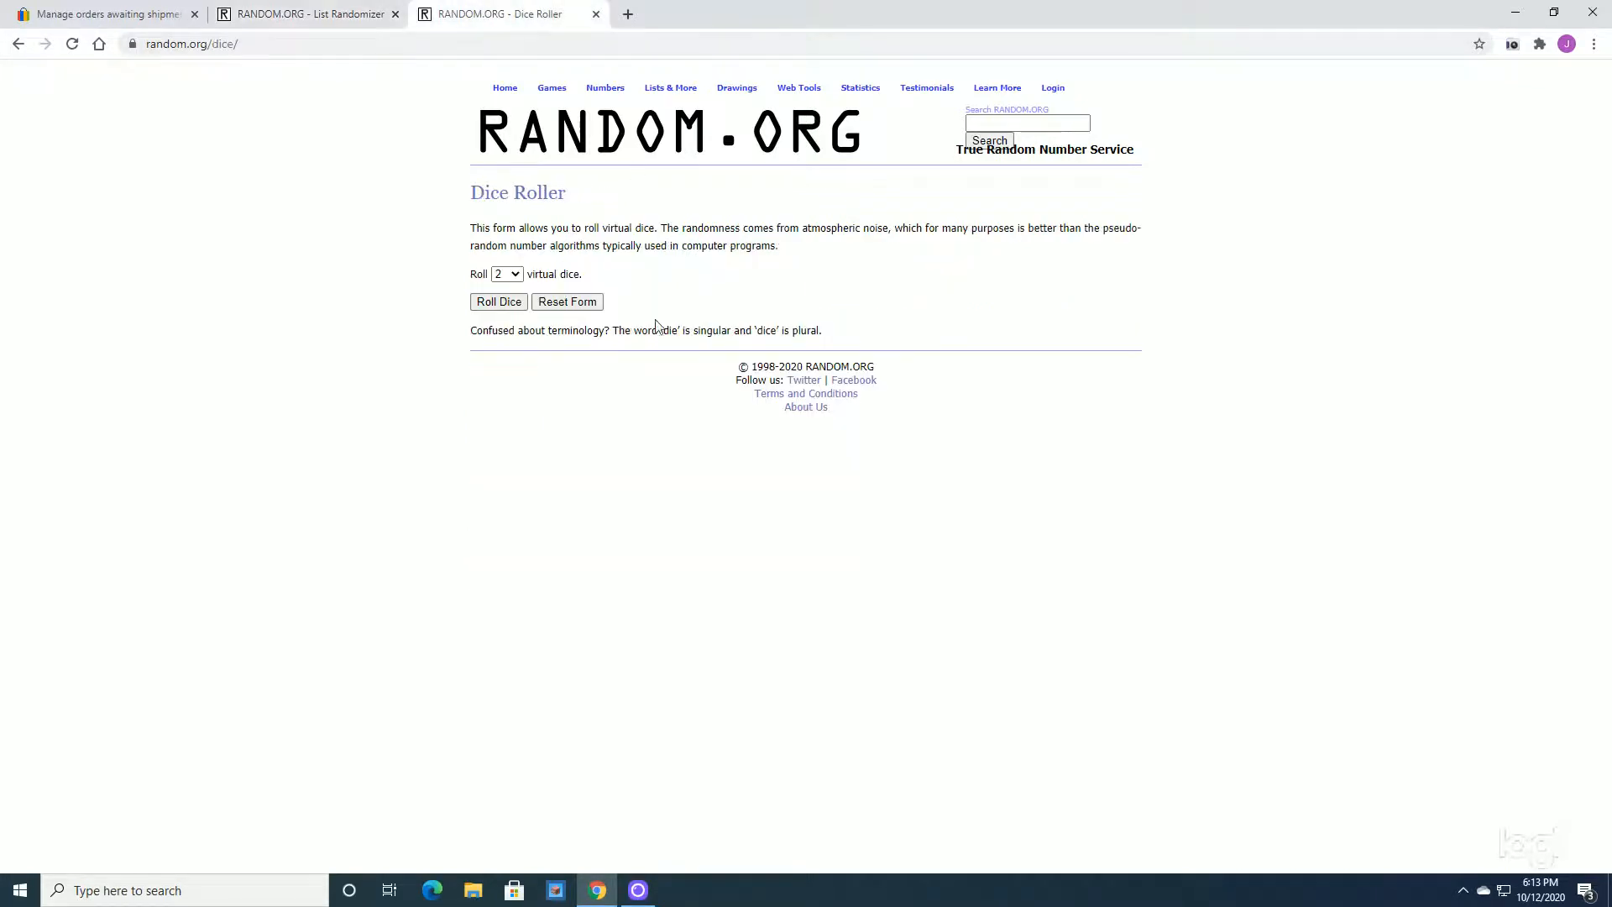
click(498, 301)
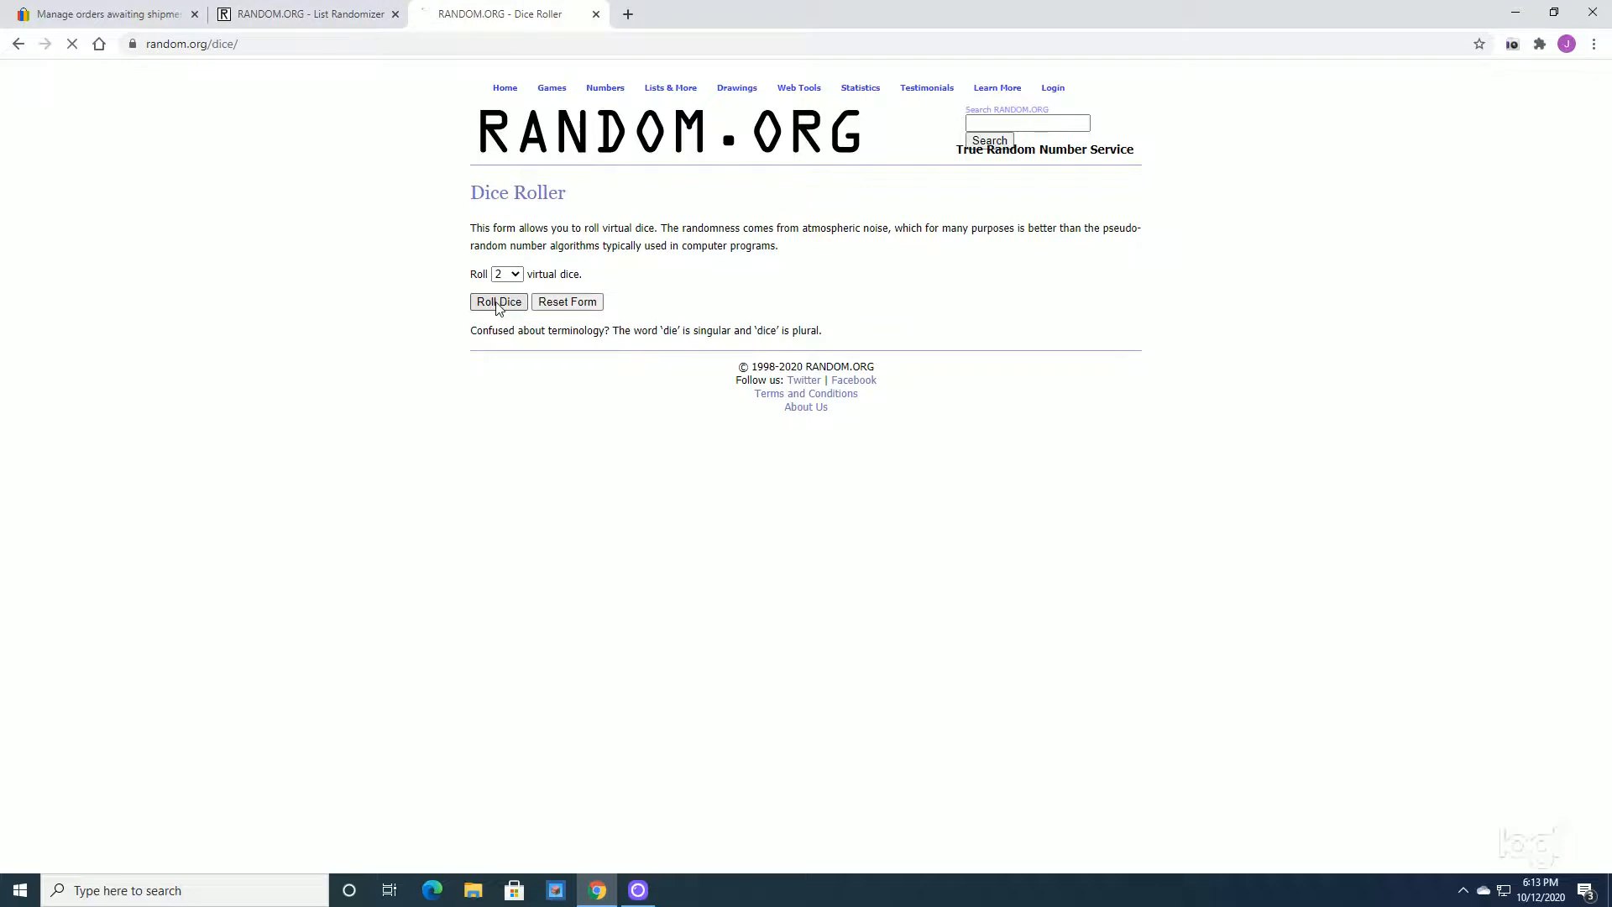
click(498, 301)
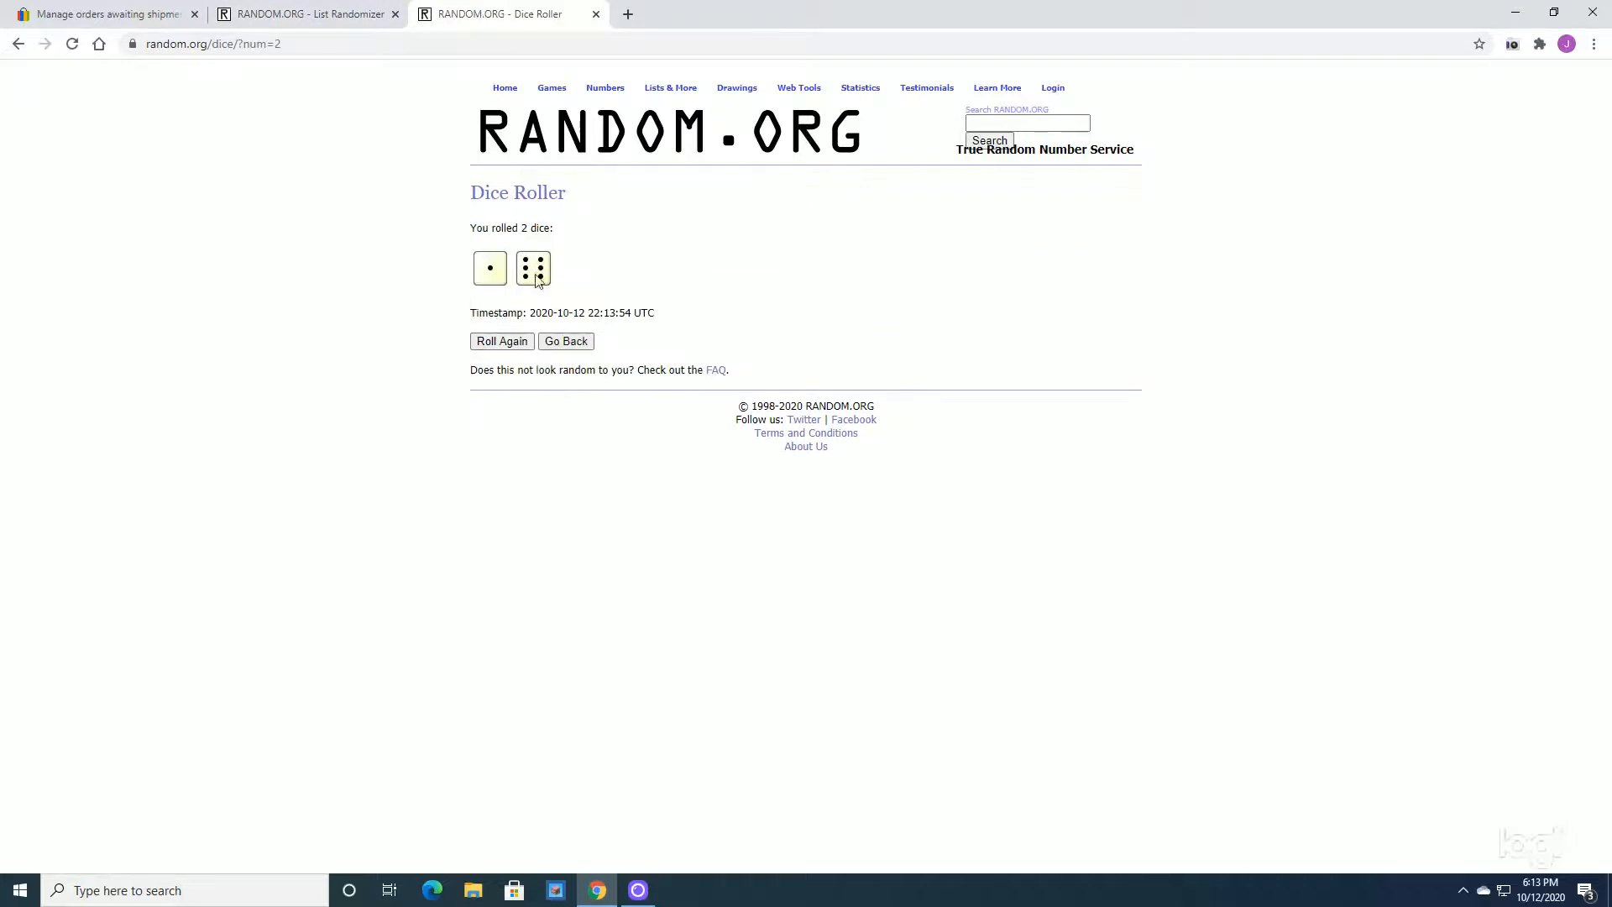
click(304, 14)
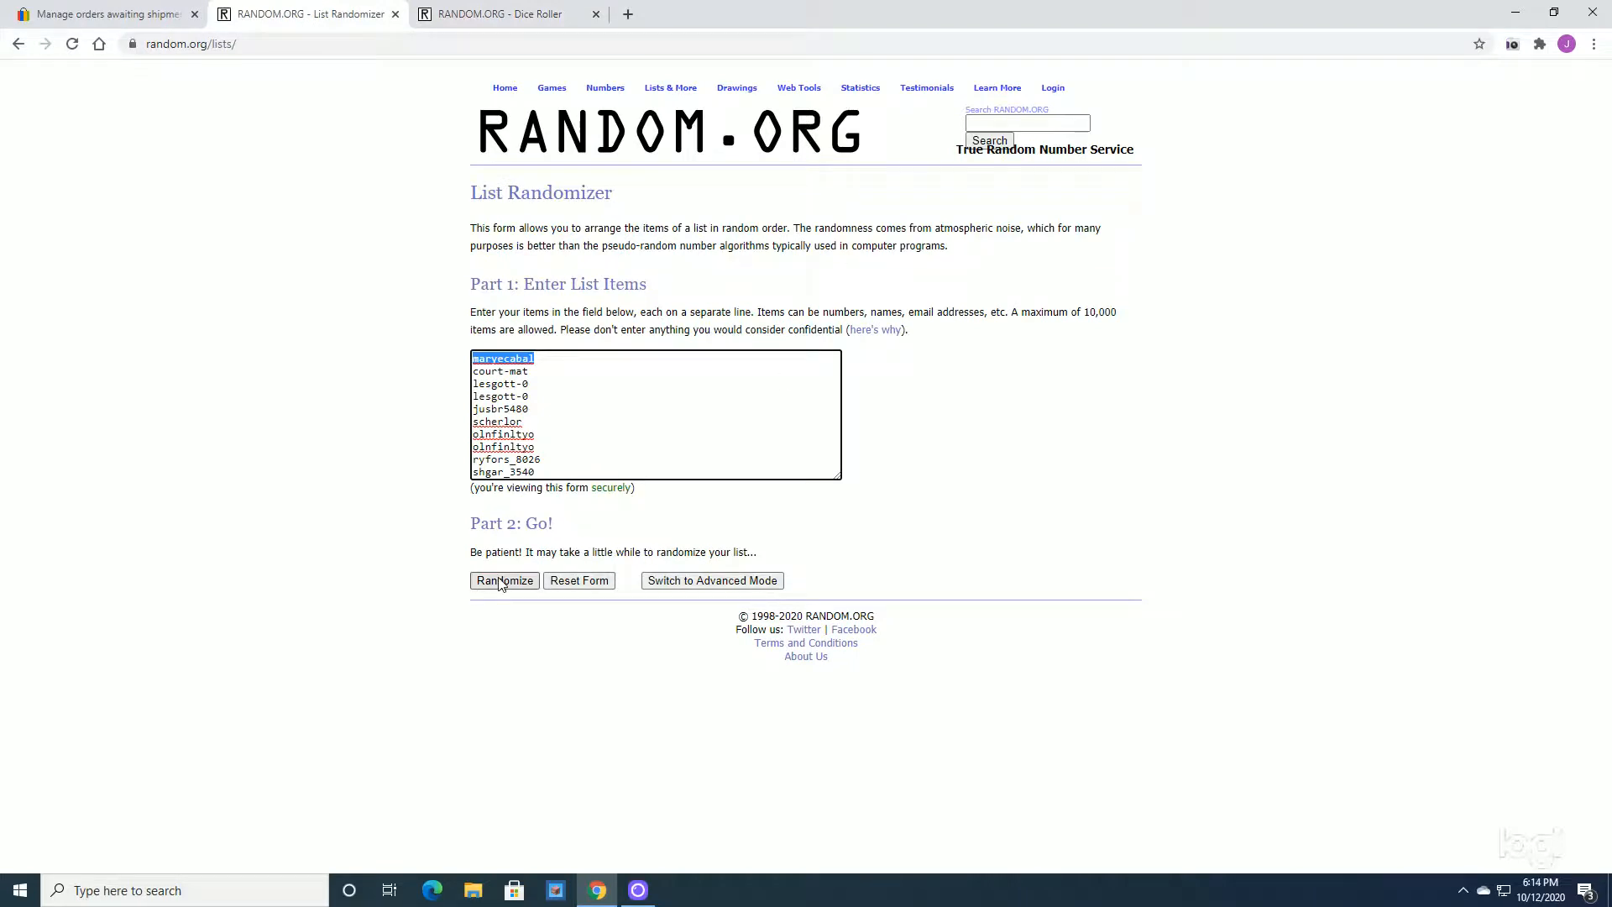
click(504, 580)
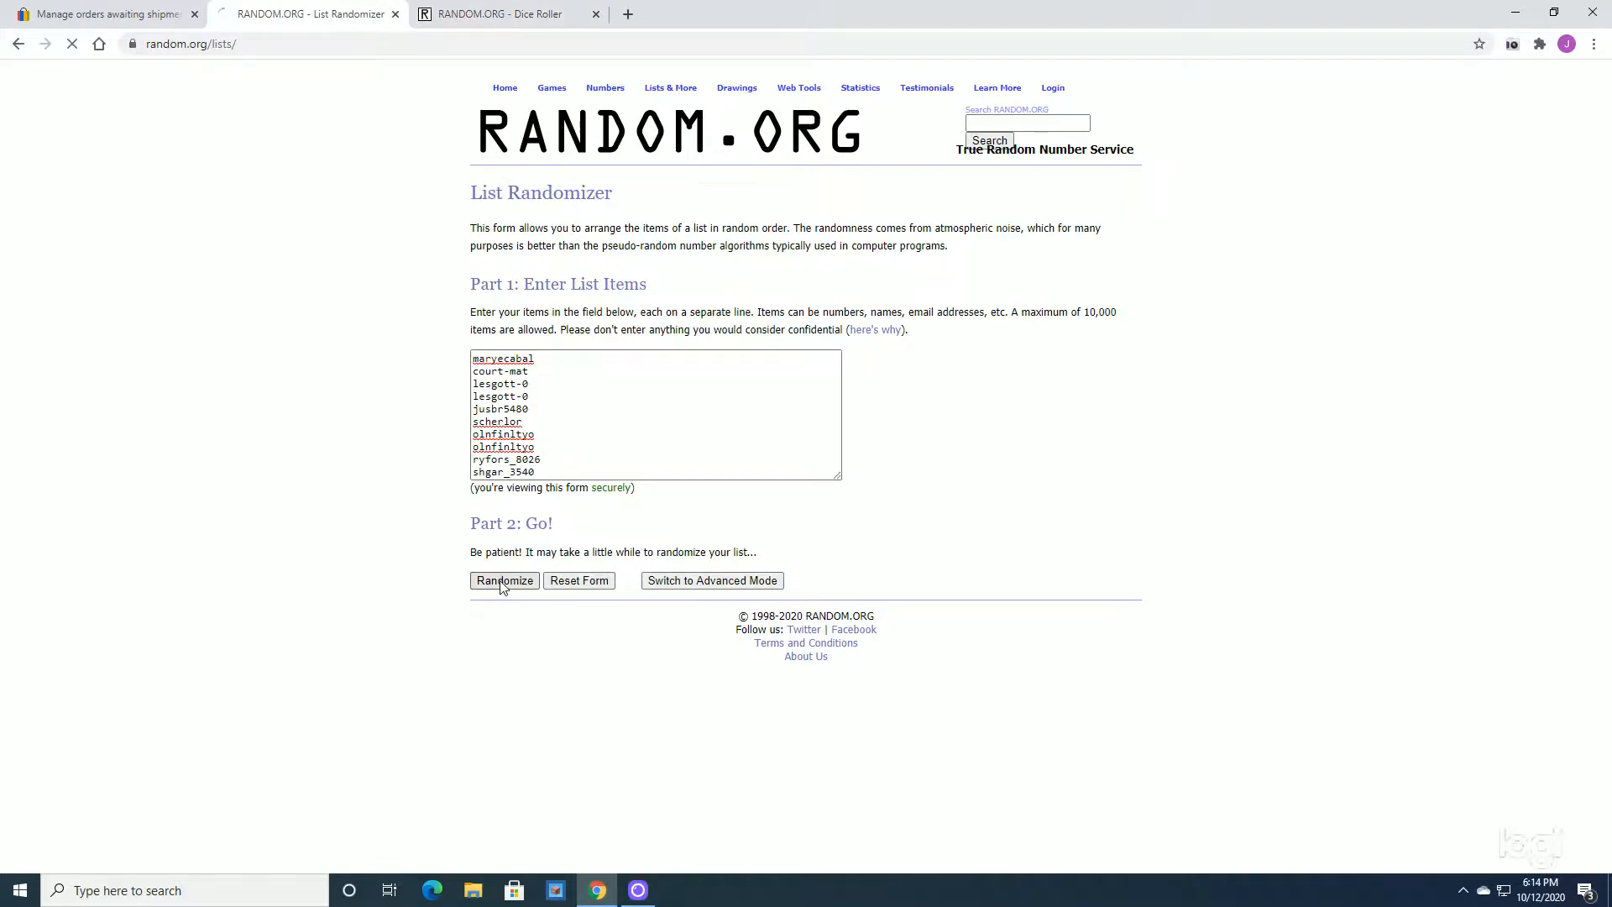
click(503, 580)
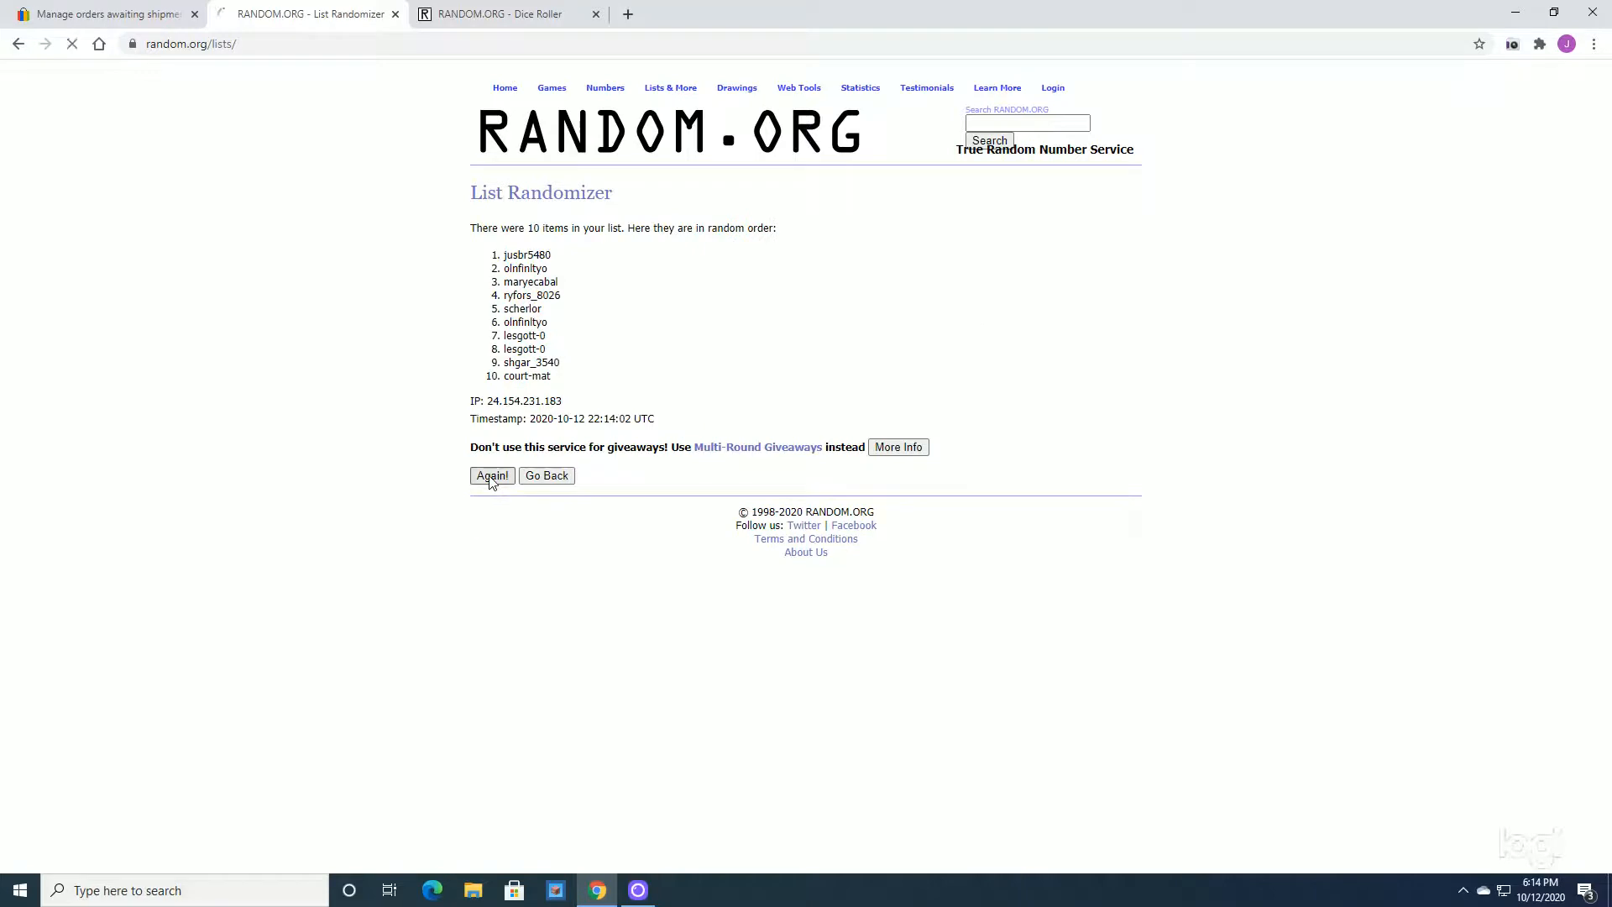
click(491, 475)
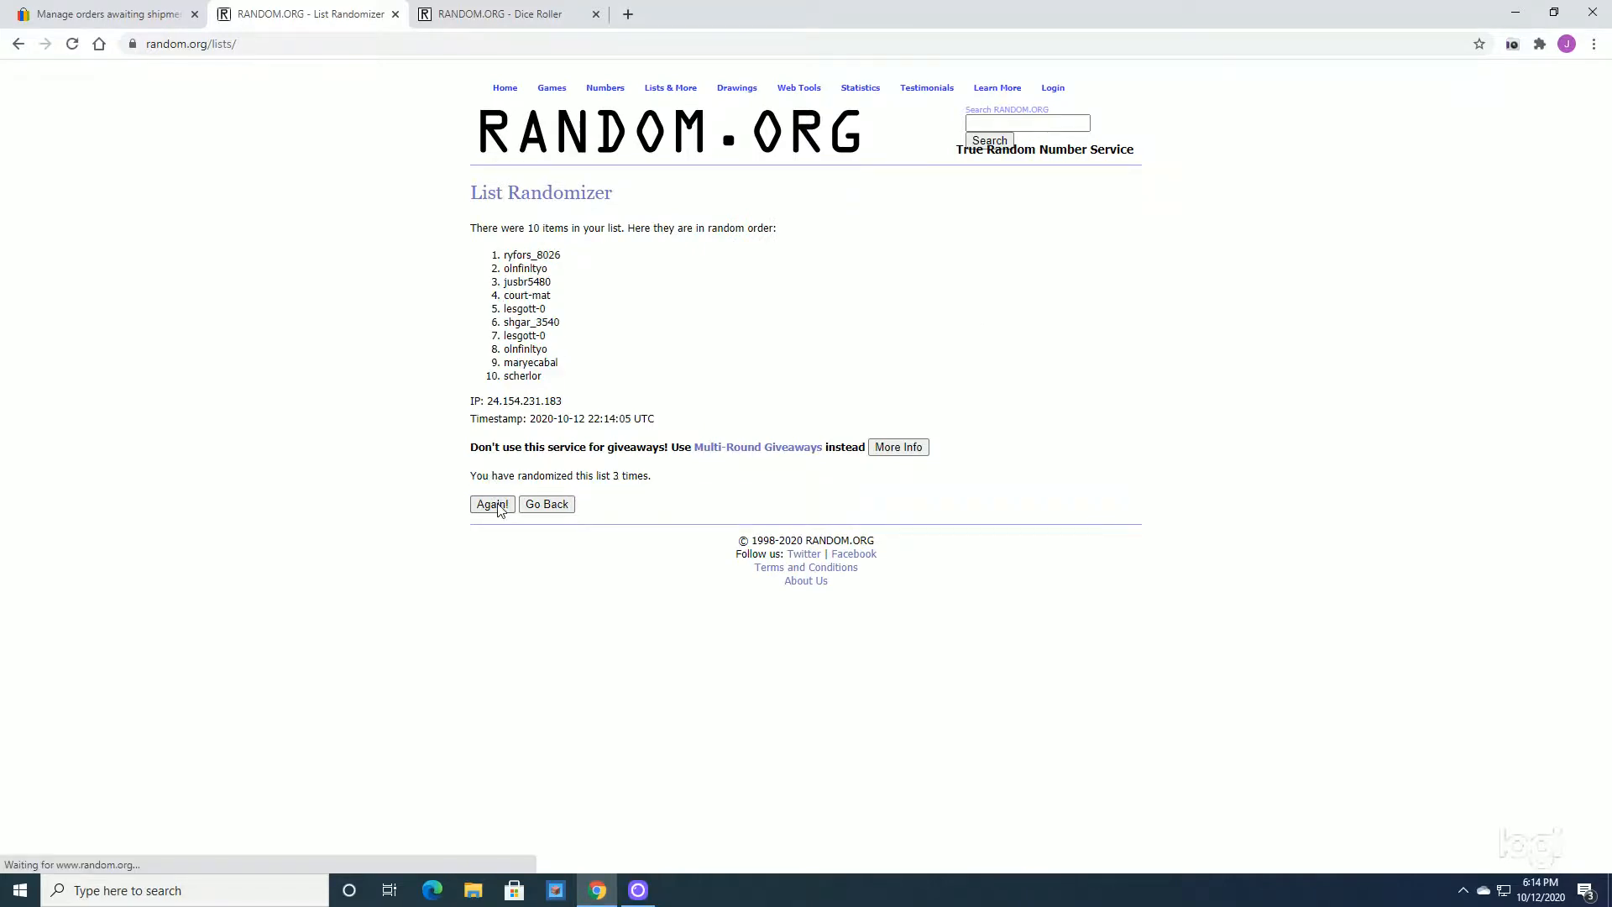
click(492, 503)
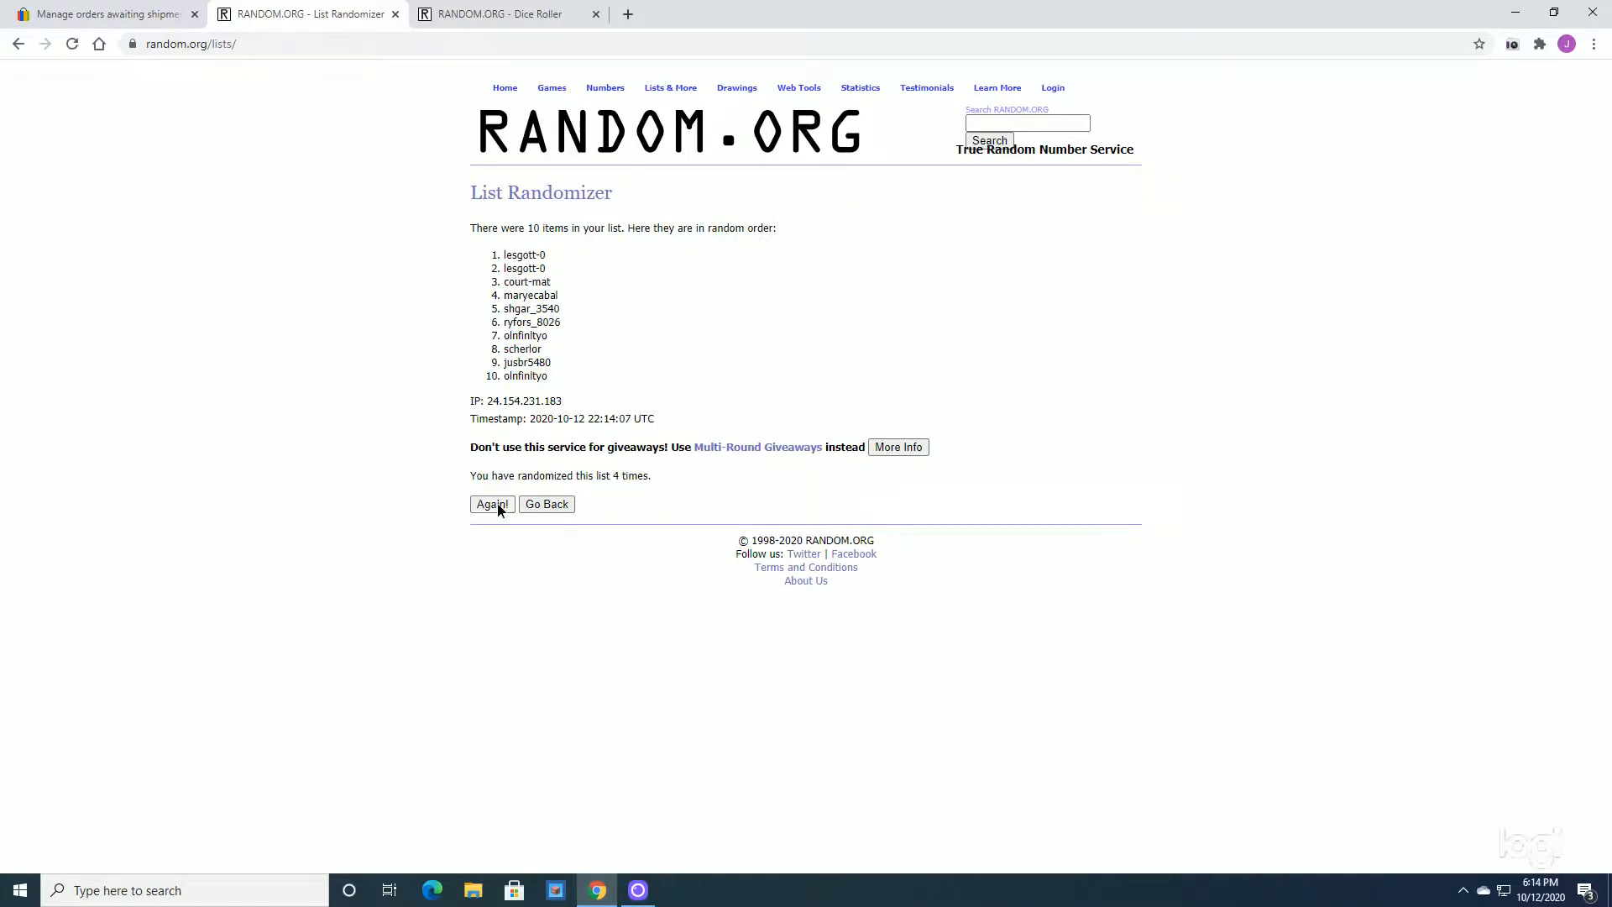
click(492, 504)
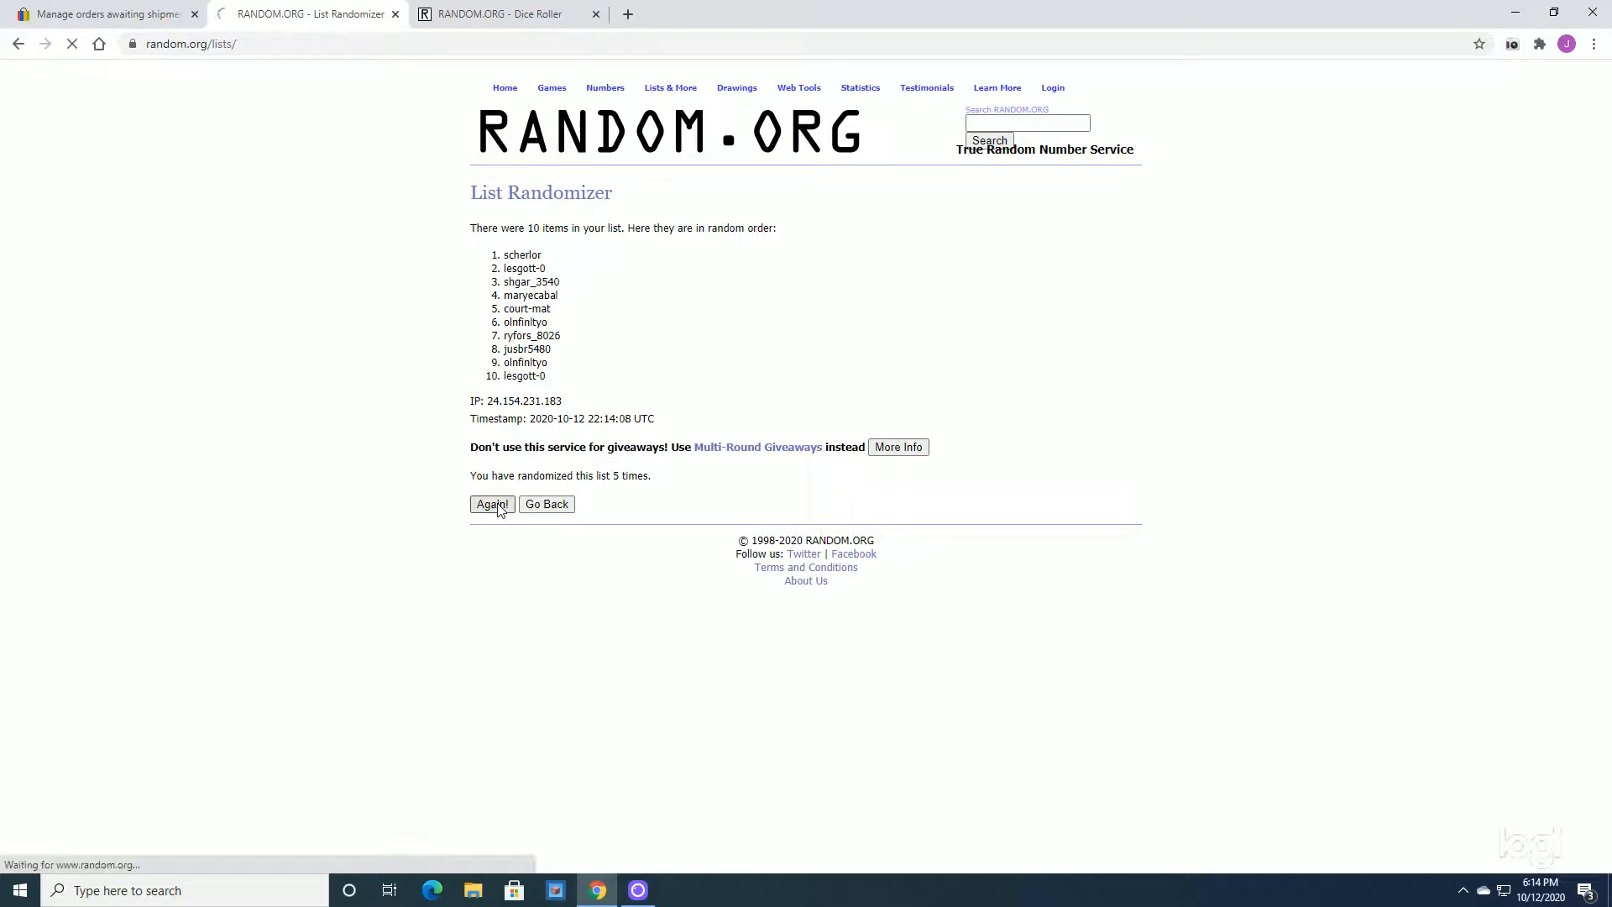
click(492, 503)
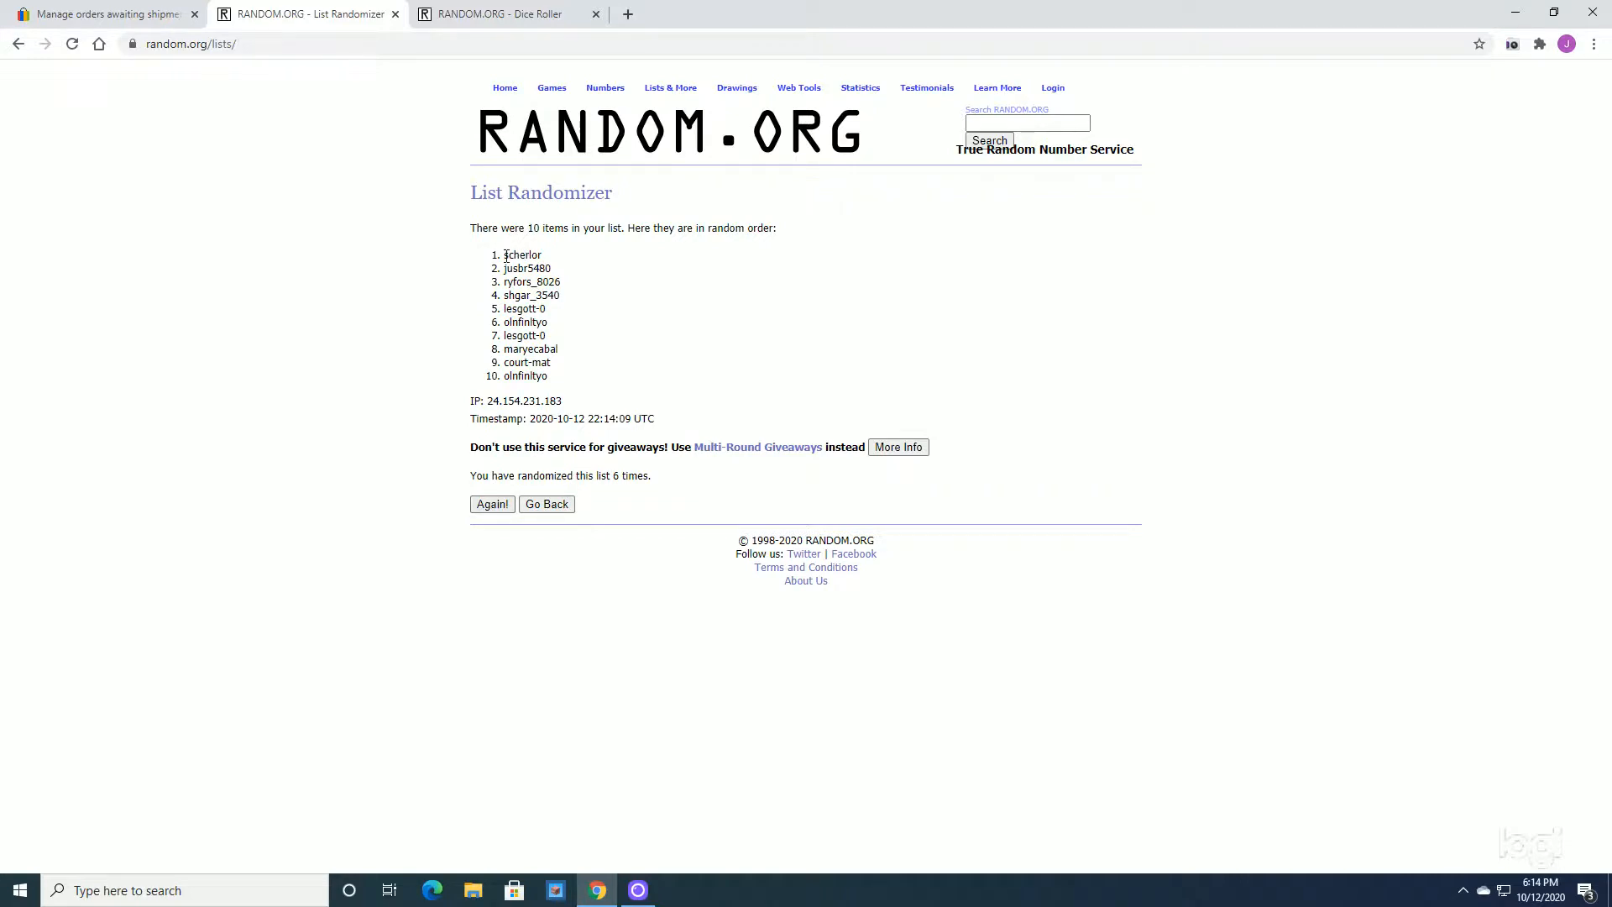
click(492, 504)
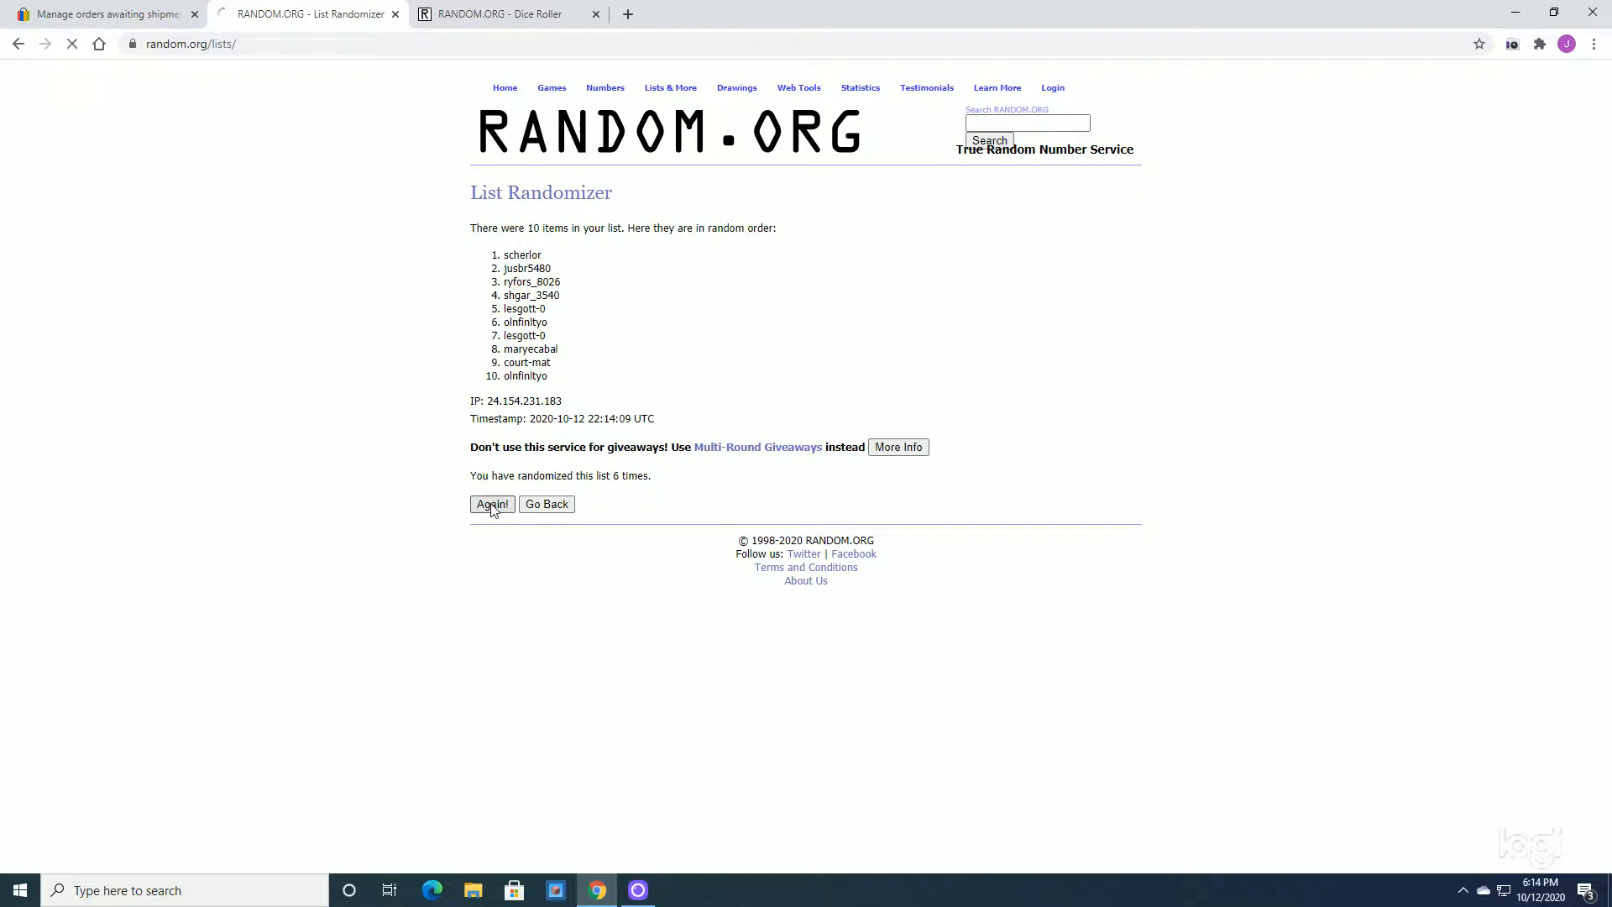
click(492, 503)
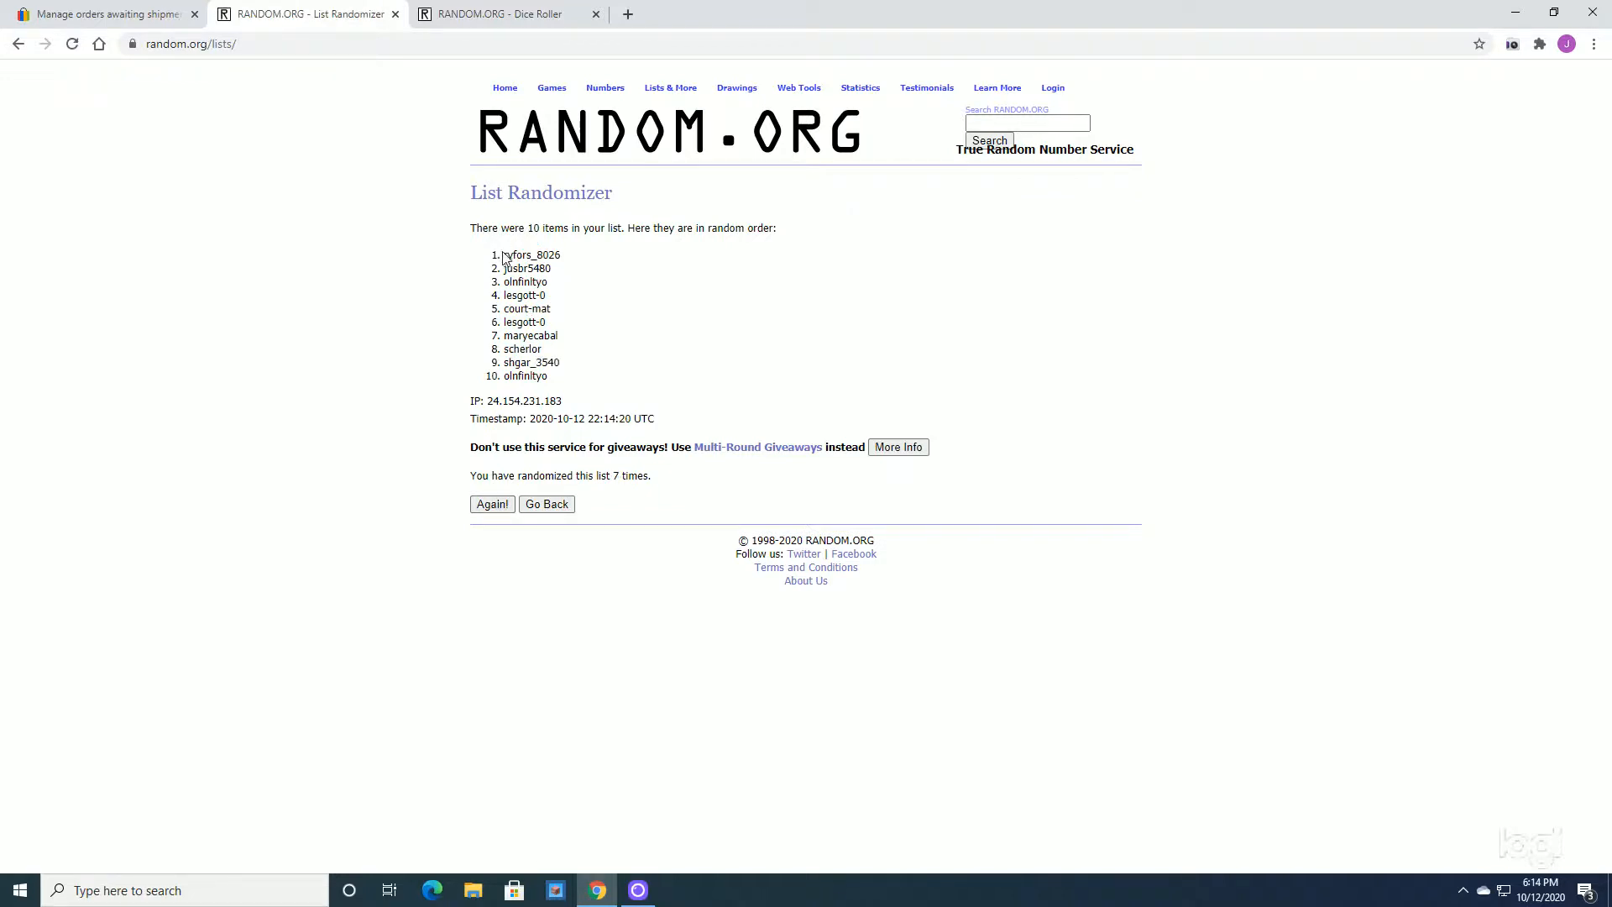